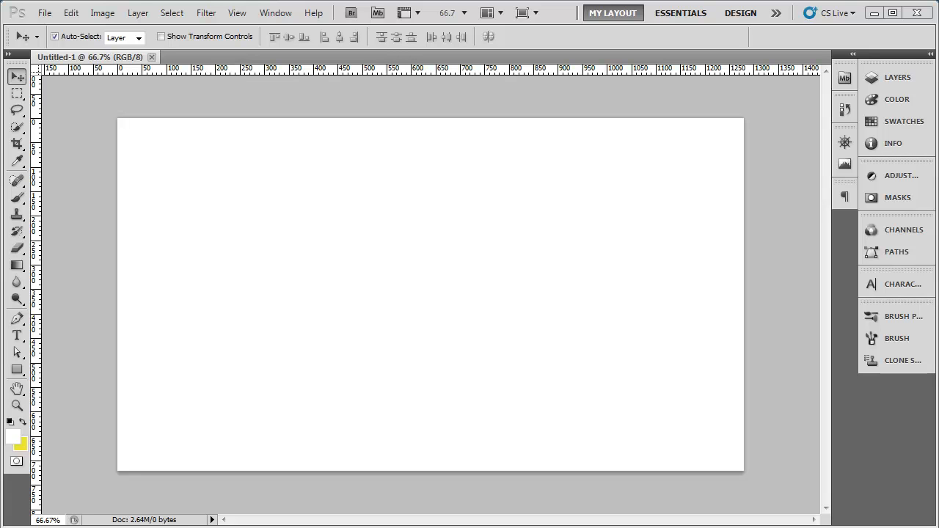
Choose the Rounded Rectangle Tool from the shape tools flyout, radius 20 px.
left_click(17, 369)
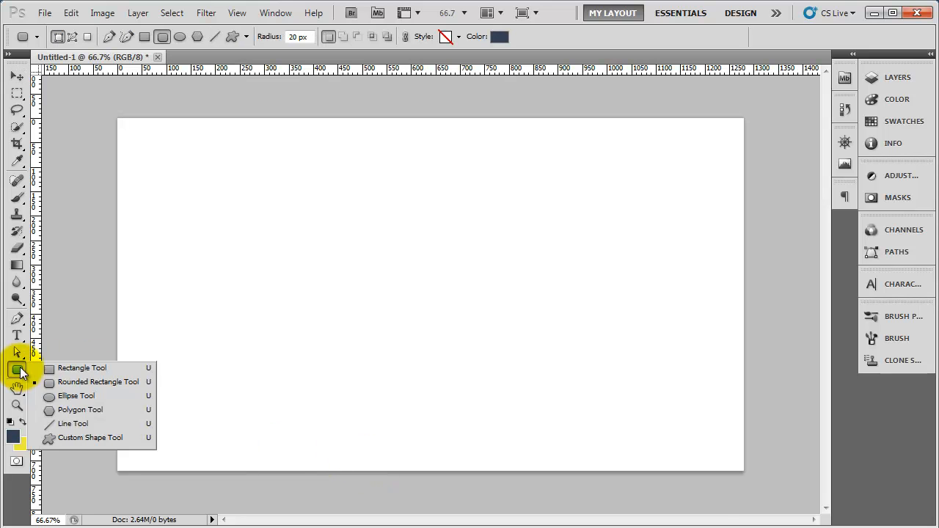